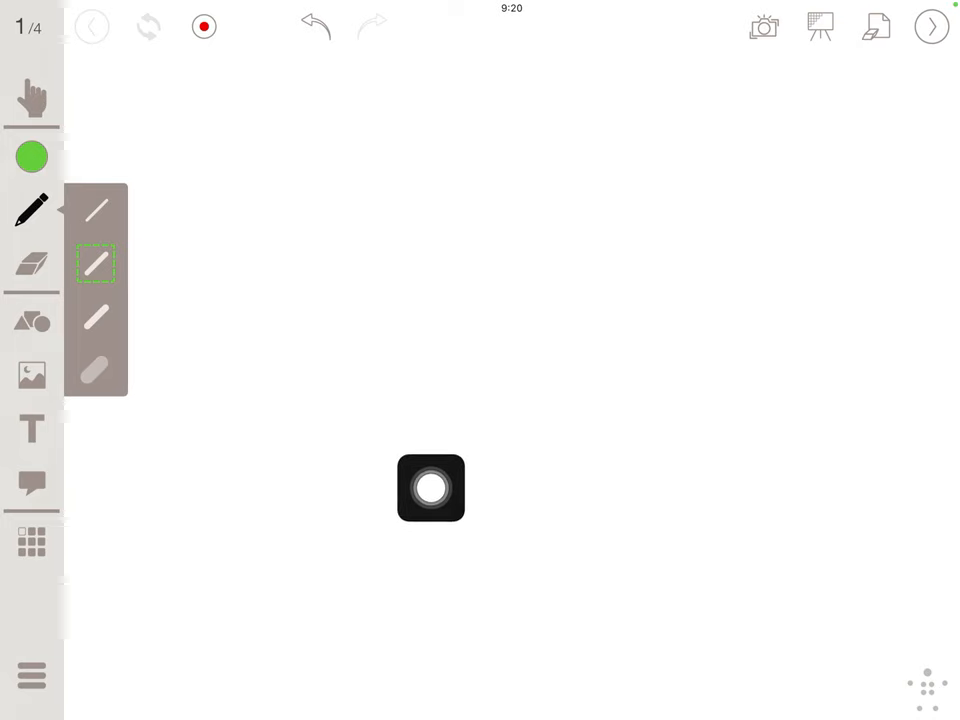
Dismiss the pen width popover and mark a green ink dot on the x-axis, left of the origin.
drag(431, 489, 671, 519)
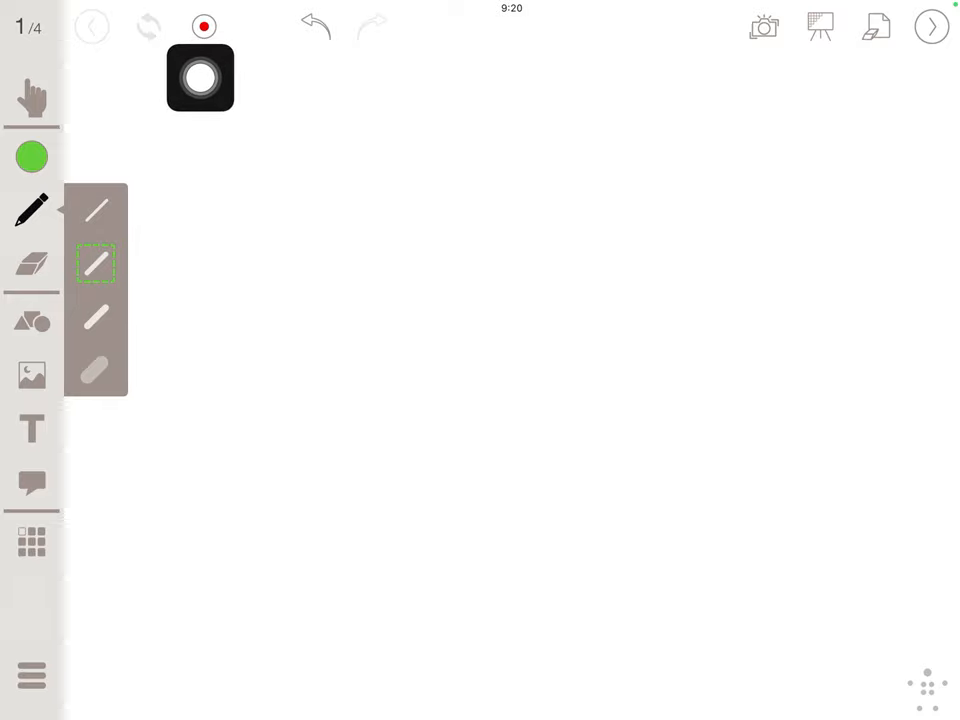
drag(200, 78, 781, 91)
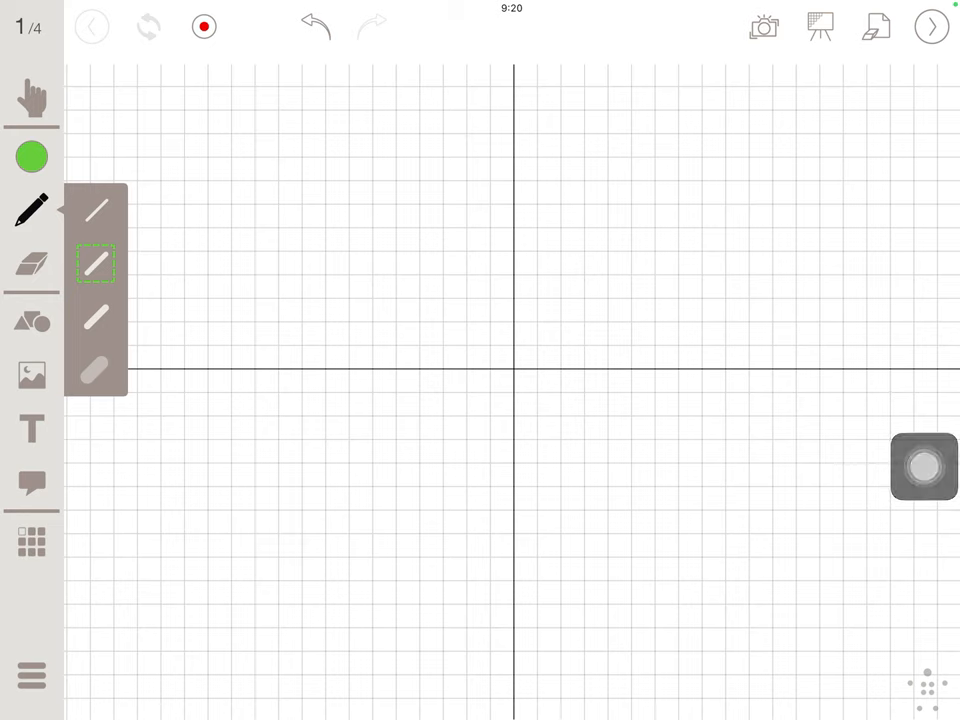
click(31, 209)
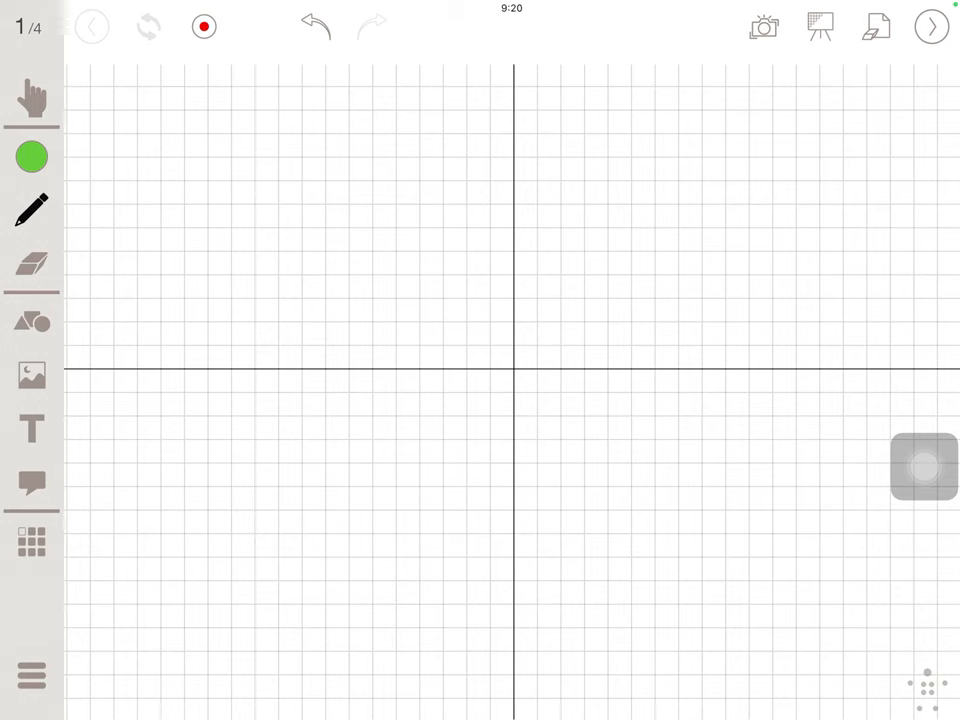
click(370, 366)
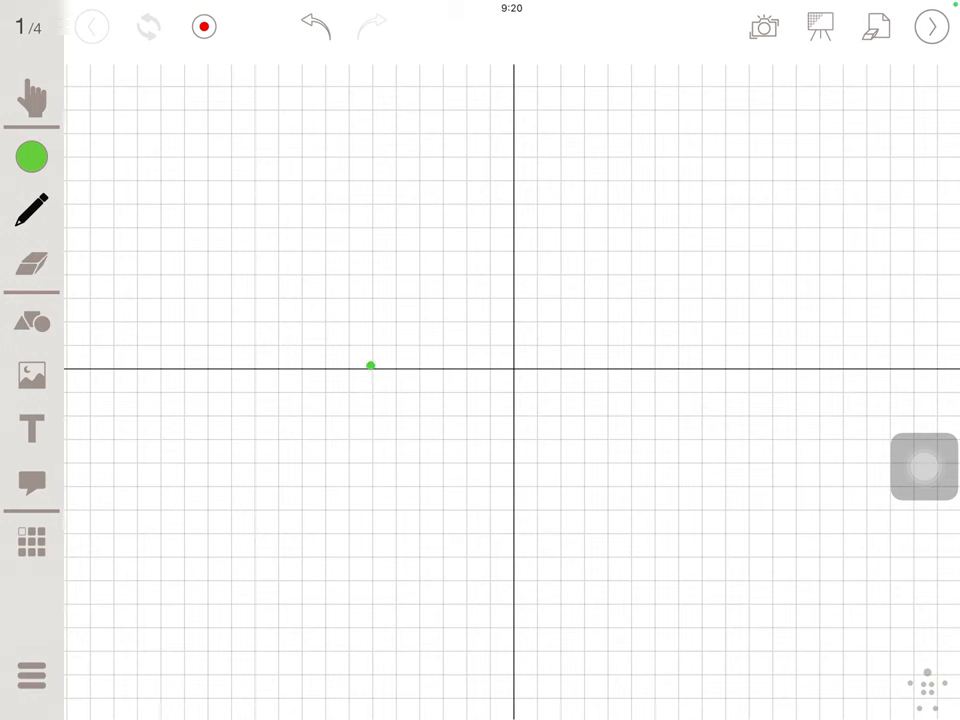